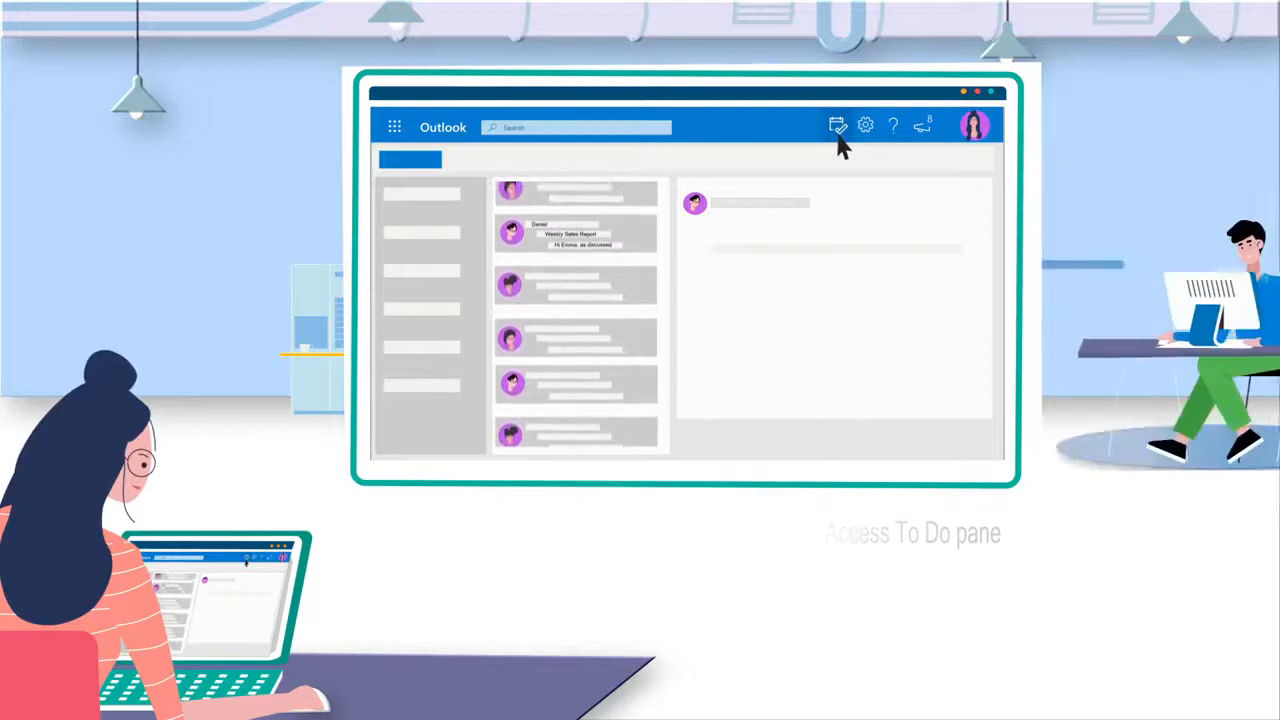
Drag the Weekly Sales Report email into To Do as a task, then drop it onto a calendar day.
{"action": "left_click", "coordinate": [576, 236]}
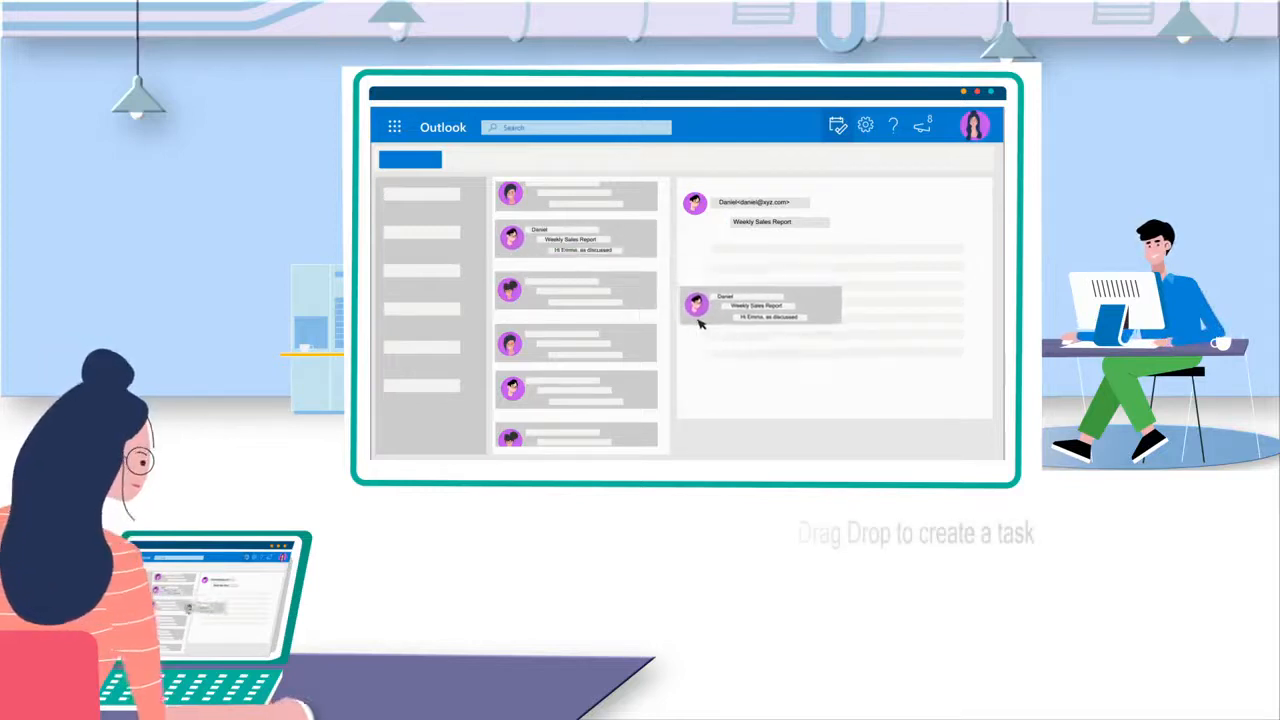
{"action": "left_click_drag", "start_coordinate": [756, 304], "coordinate": [920, 250]}
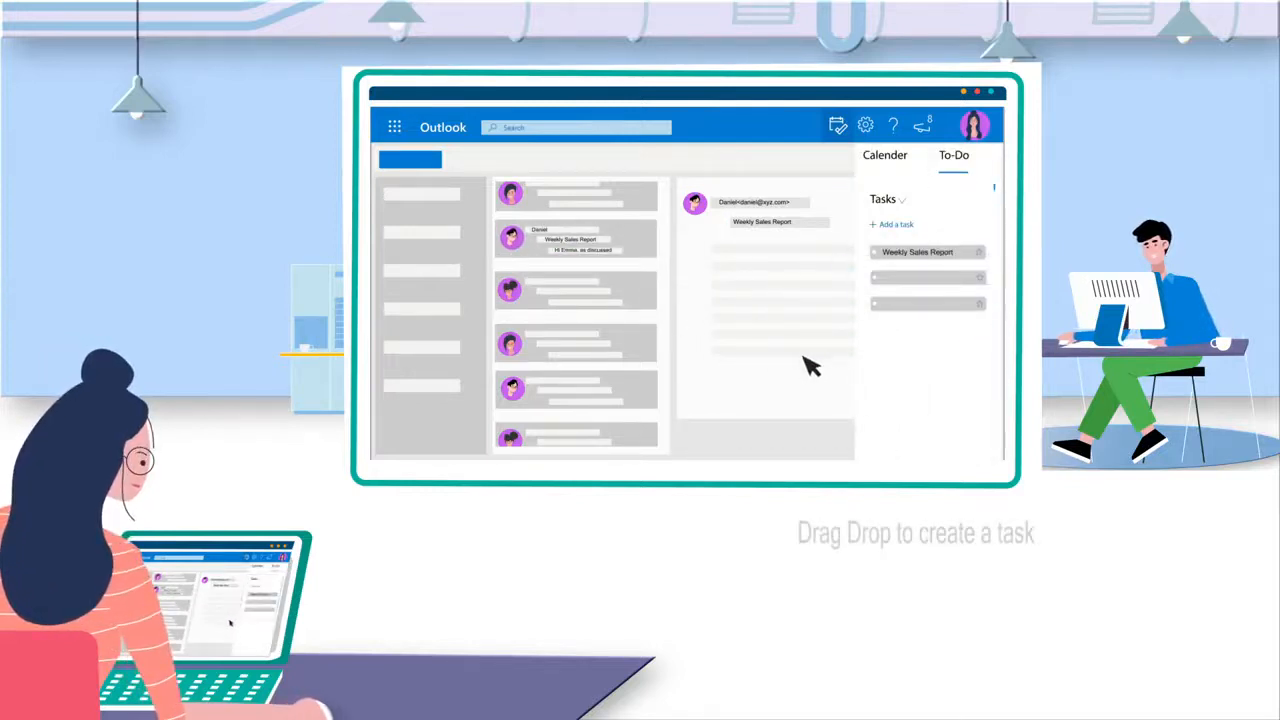
{"action": "mouse_move", "coordinate": [476, 448]}
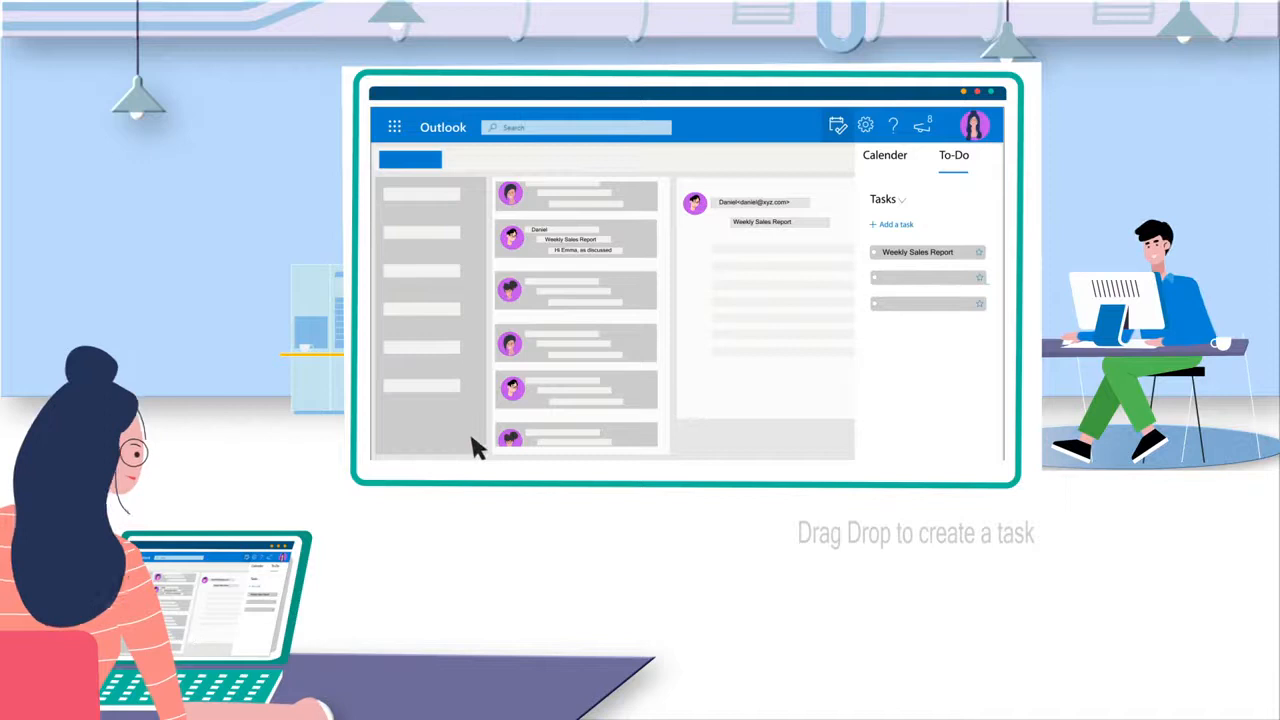
{"action": "left_click", "coordinate": [884, 156]}
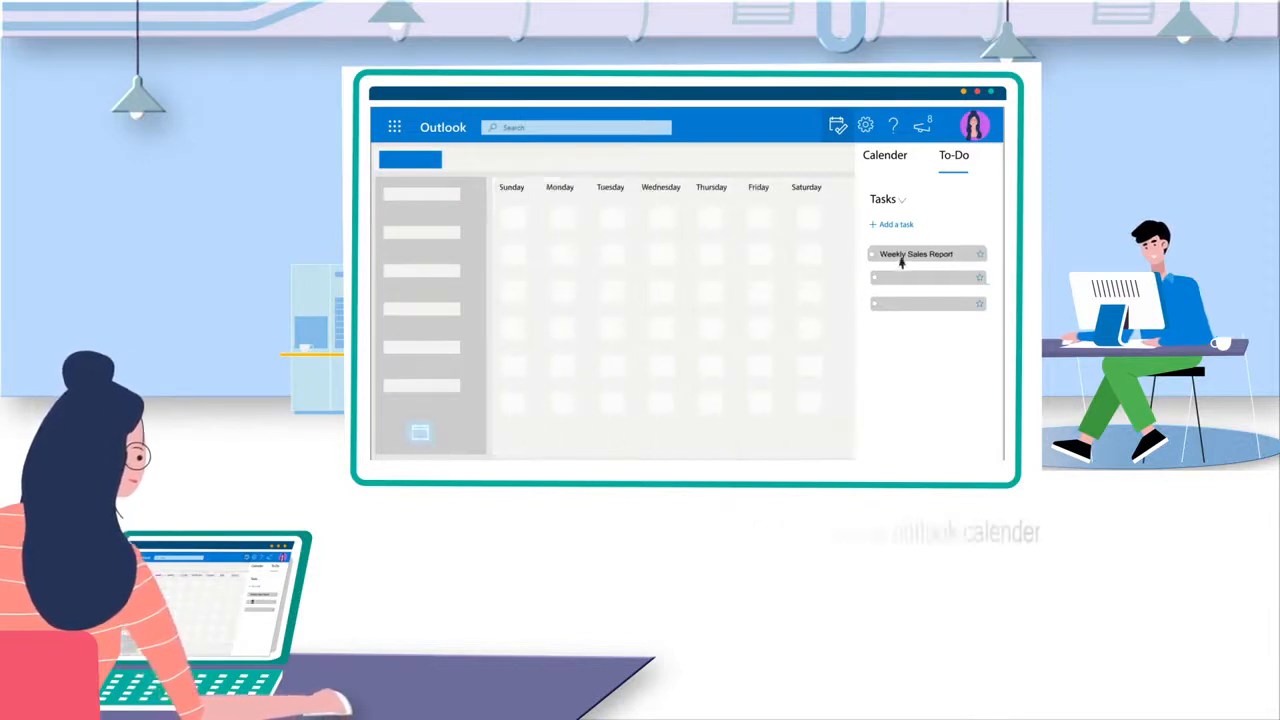
{"action": "left_click_drag", "start_coordinate": [916, 252], "coordinate": [560, 290]}
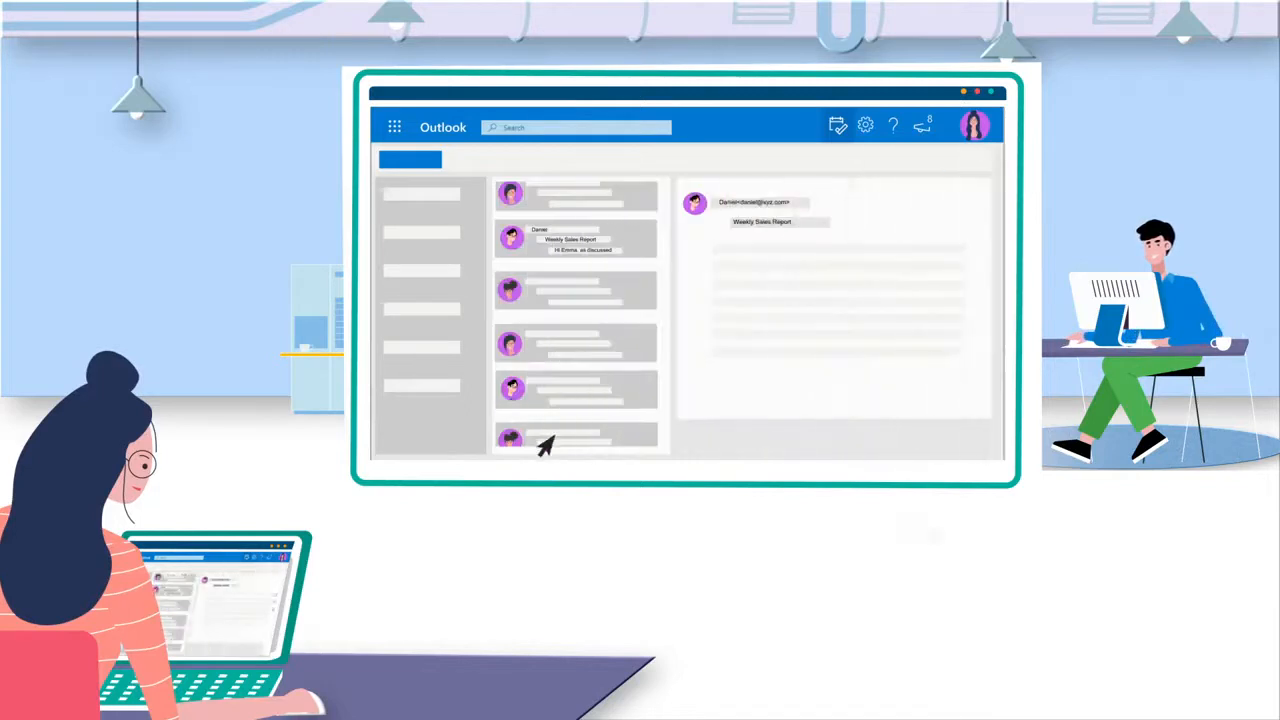
Flag the email in the message list so it appears in the Flagged email task list.
{"action": "left_click_drag", "start_coordinate": [712, 248], "coordinate": [964, 248]}
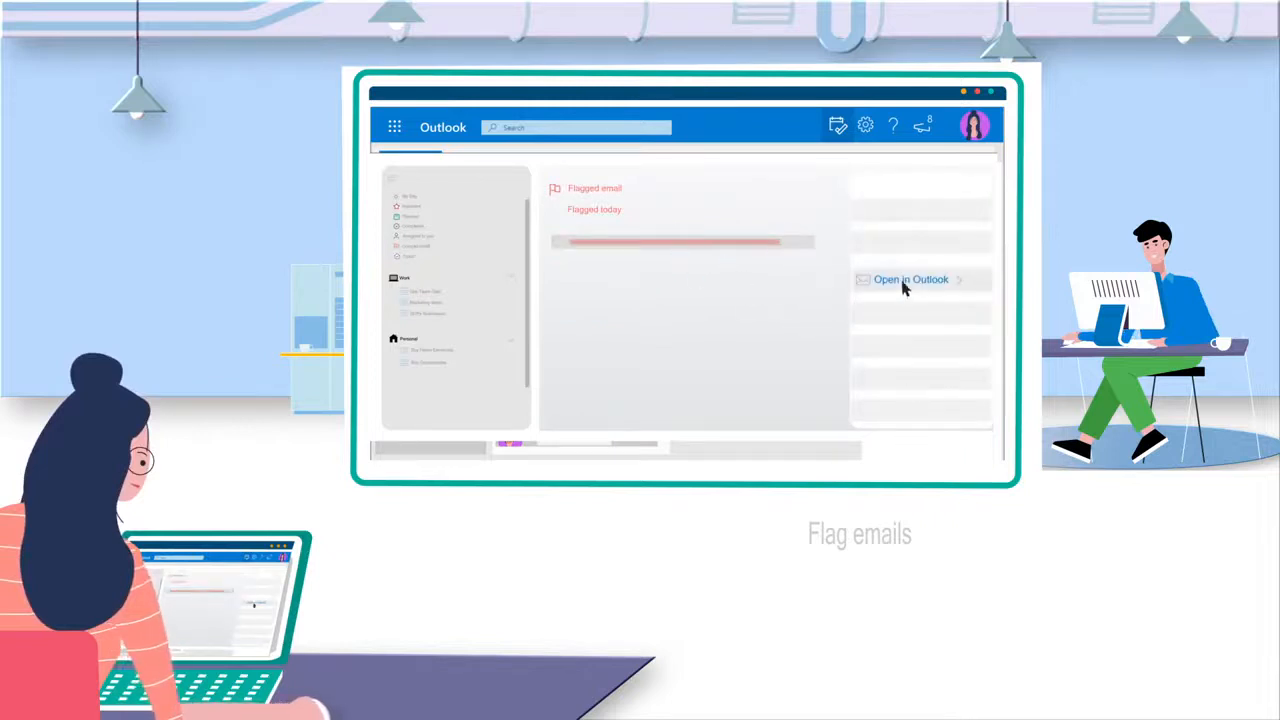
Open the Tasks list and start sharing it via the Share list icon.
{"action": "left_click", "coordinate": [910, 280]}
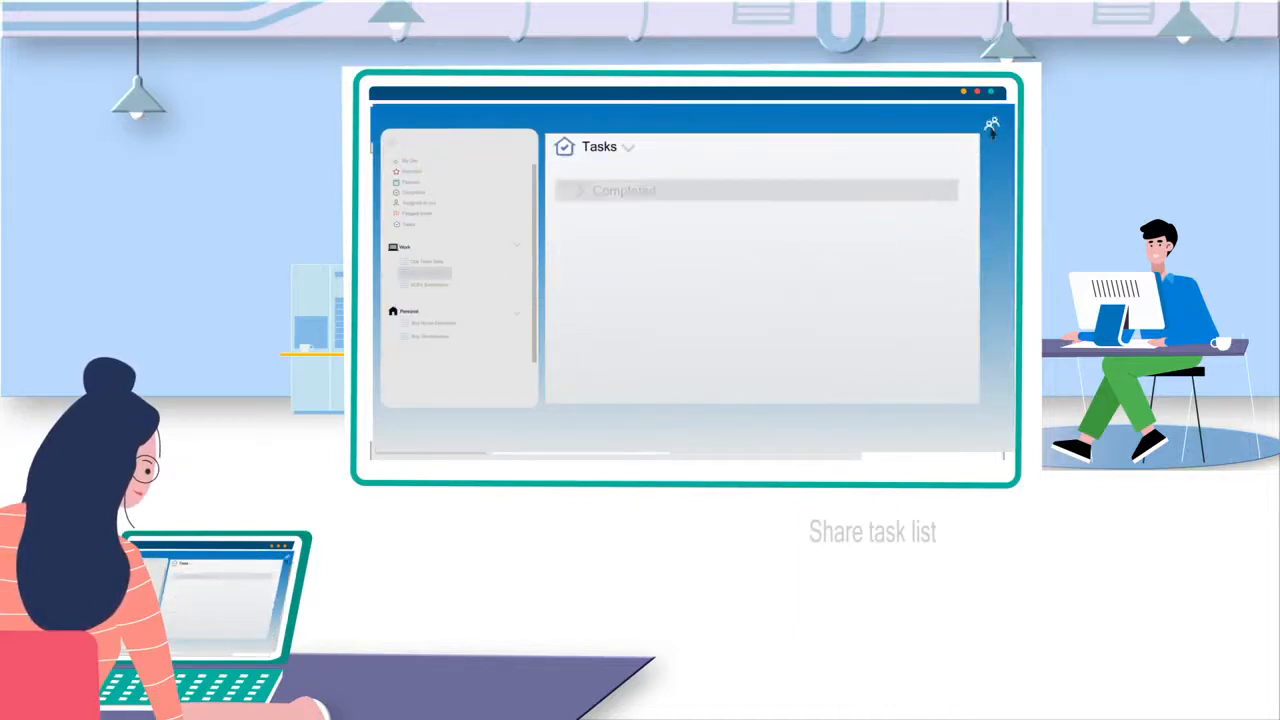
{"action": "left_click", "coordinate": [992, 124]}
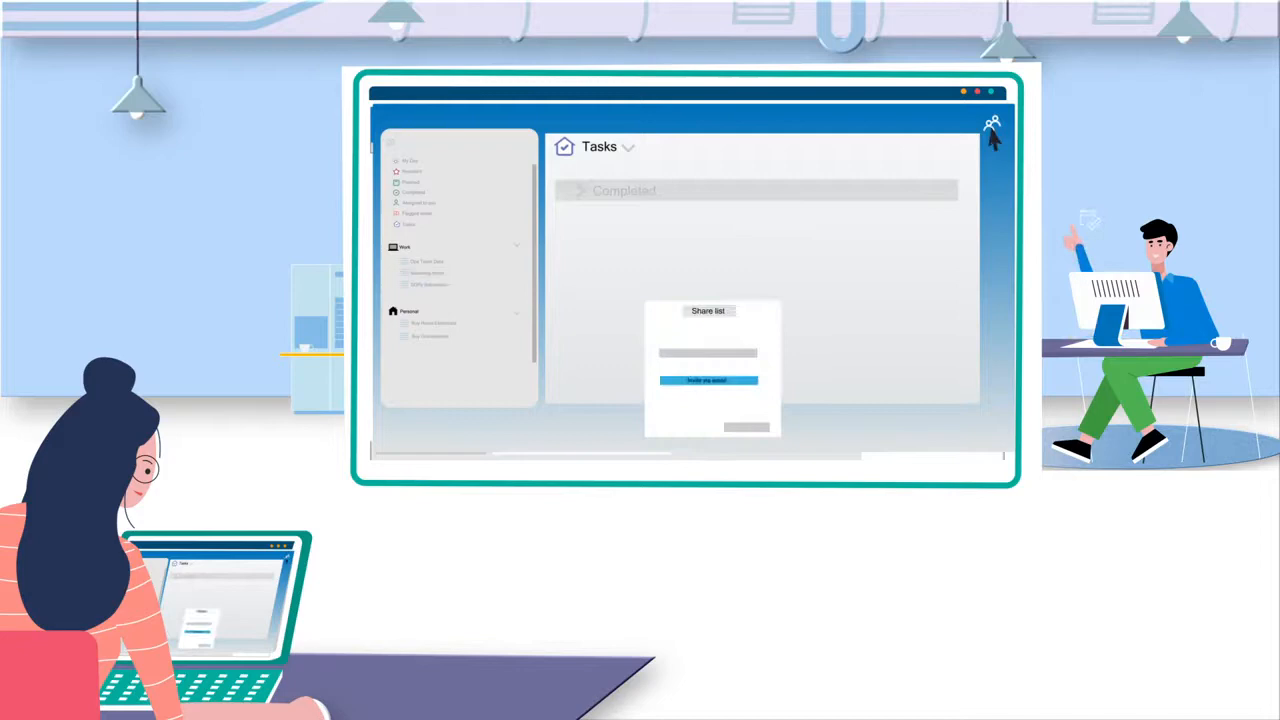